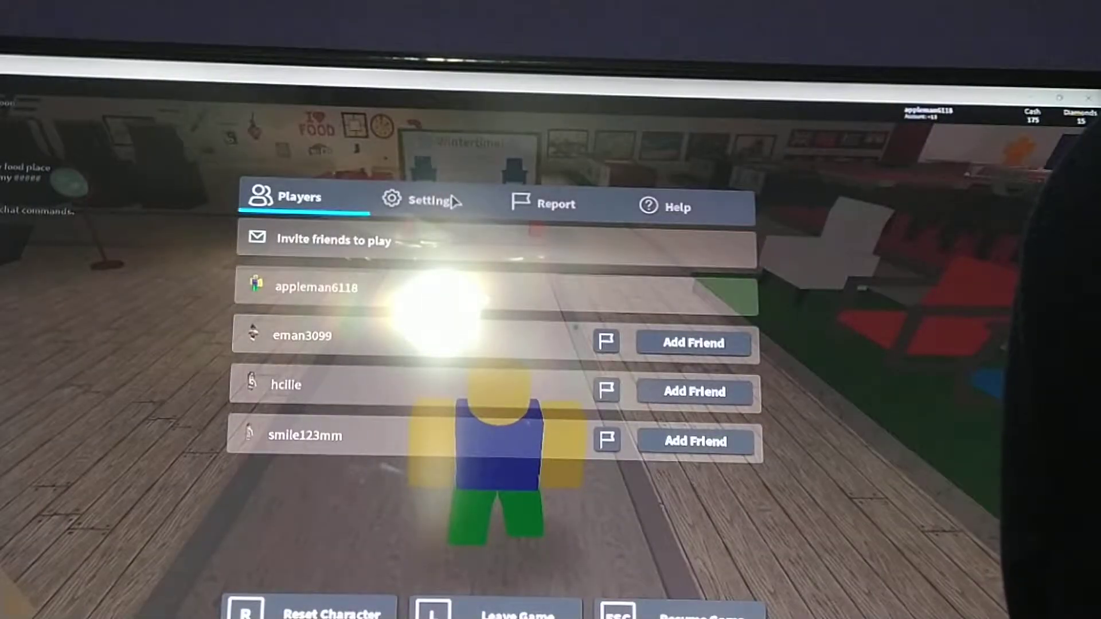
- Open the Settings tab to show camera, volume, fullscreen and graphics options
left_click(426, 201)
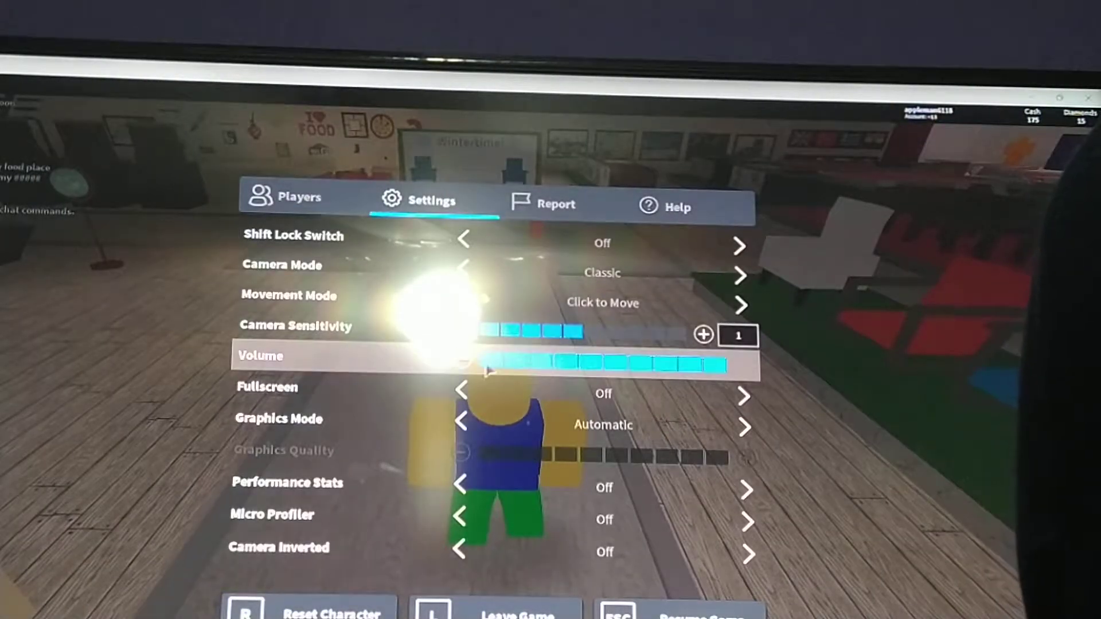